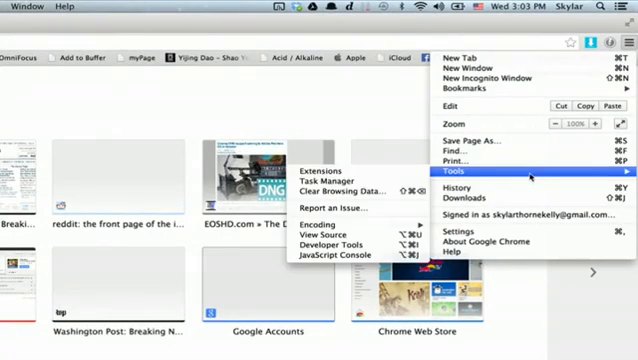
pyautogui.moveTo(353, 191)
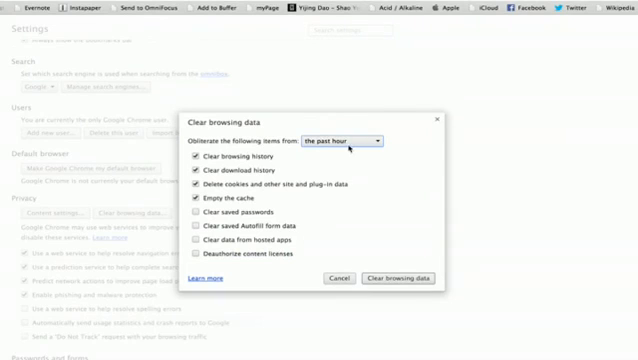
# Step: Clear history, downloads, cookies and cache from 'the beginning of time' in Clear browsing data
pyautogui.click(340, 135)
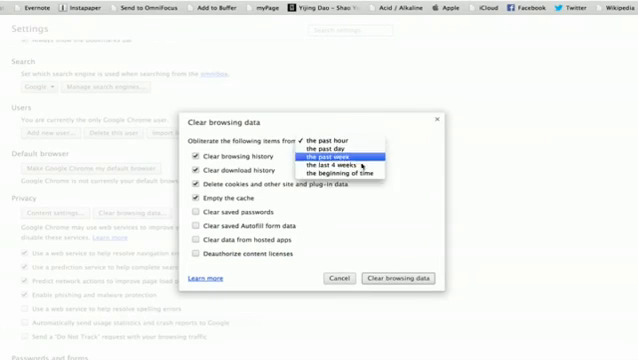
pyautogui.moveTo(340, 173)
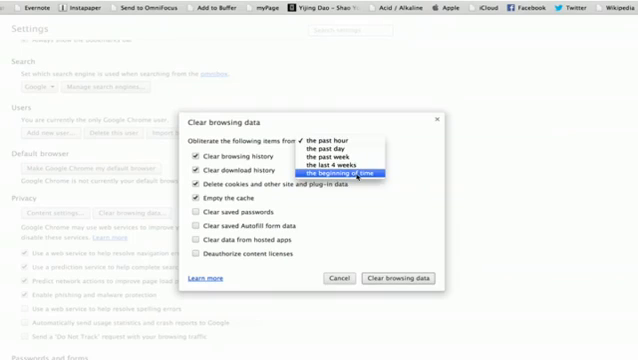
pyautogui.click(349, 173)
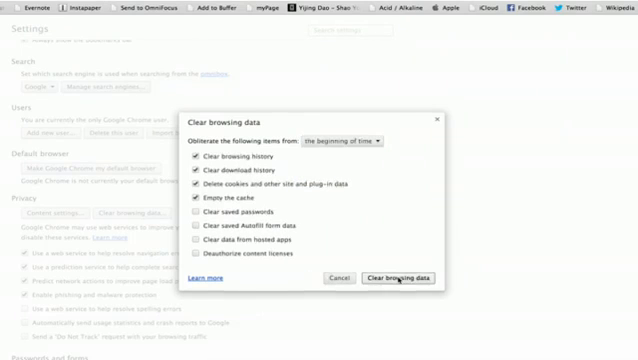
pyautogui.click(398, 277)
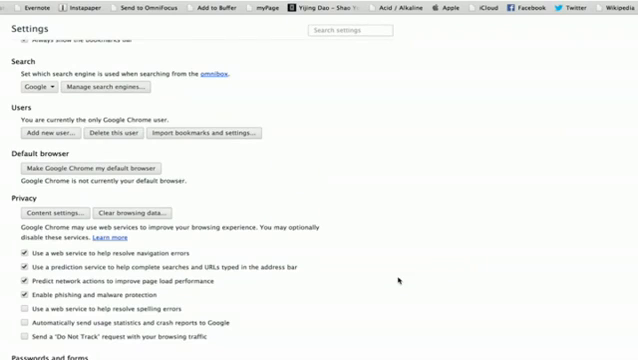